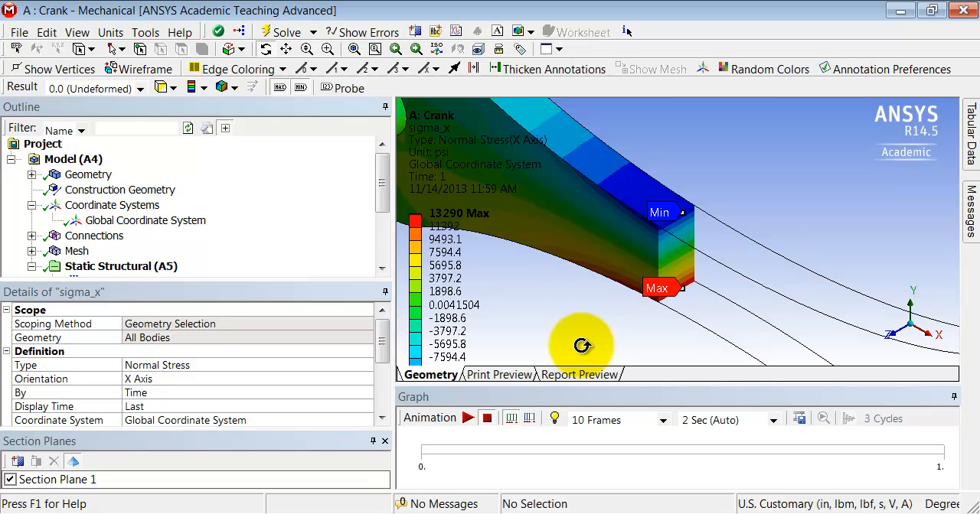
mouse_move(659, 298)
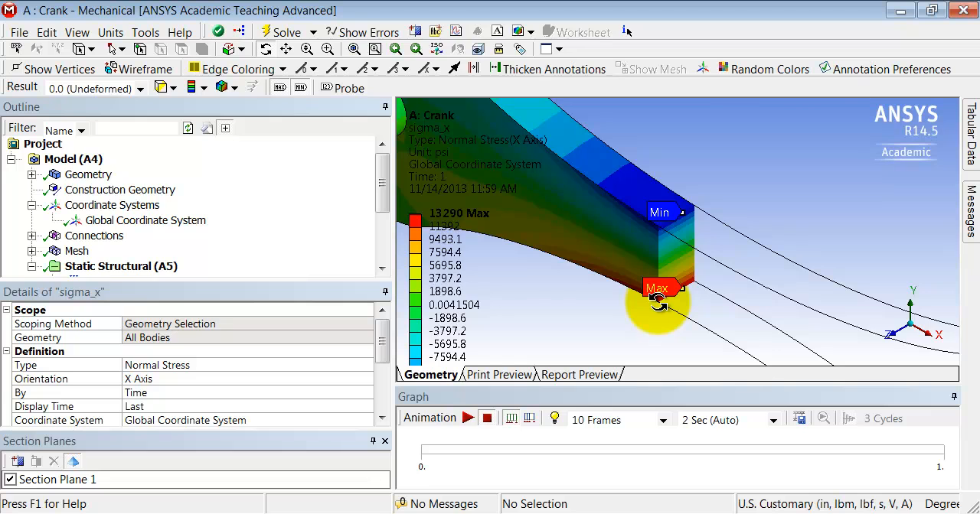
mouse_move(659, 229)
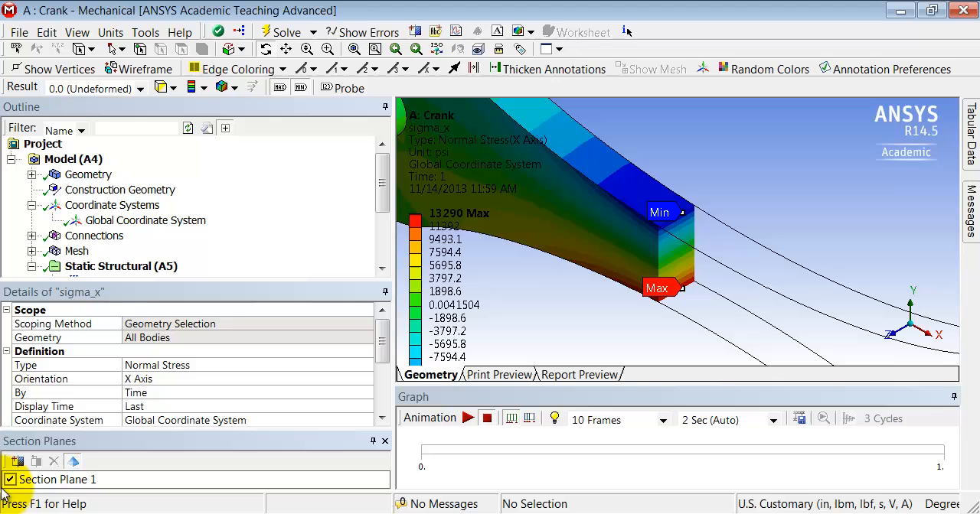
Hide Section Plane 1, reorient the crank to a front view, and show its Geometry details
click(9, 480)
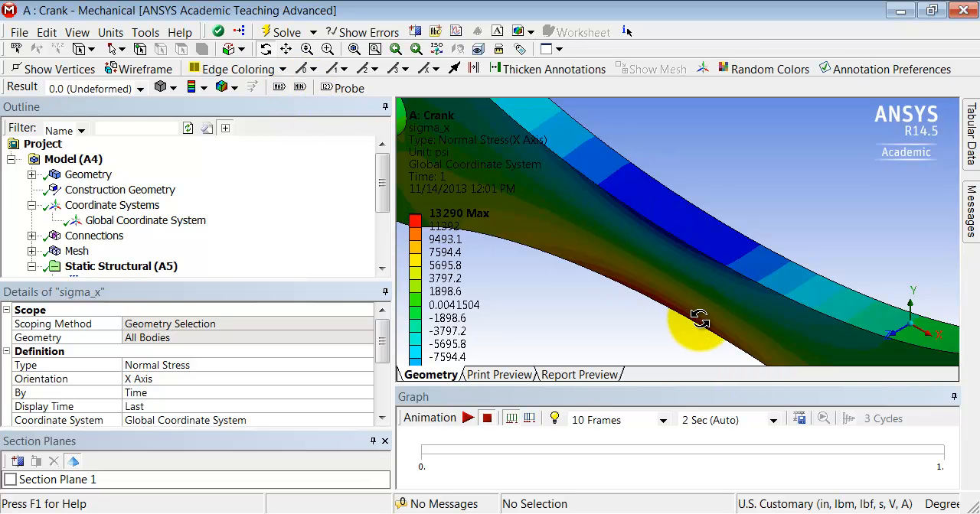
drag(700, 320, 762, 287)
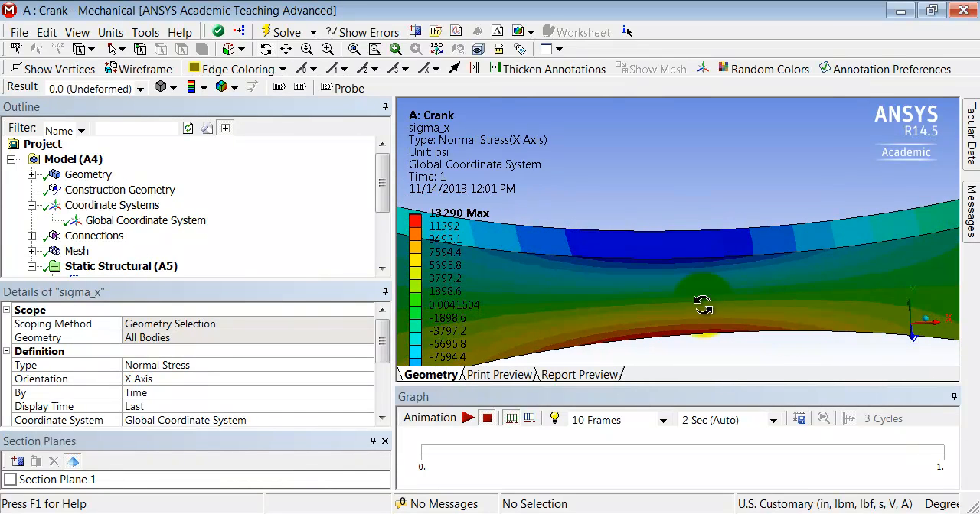
drag(703, 305, 669, 301)
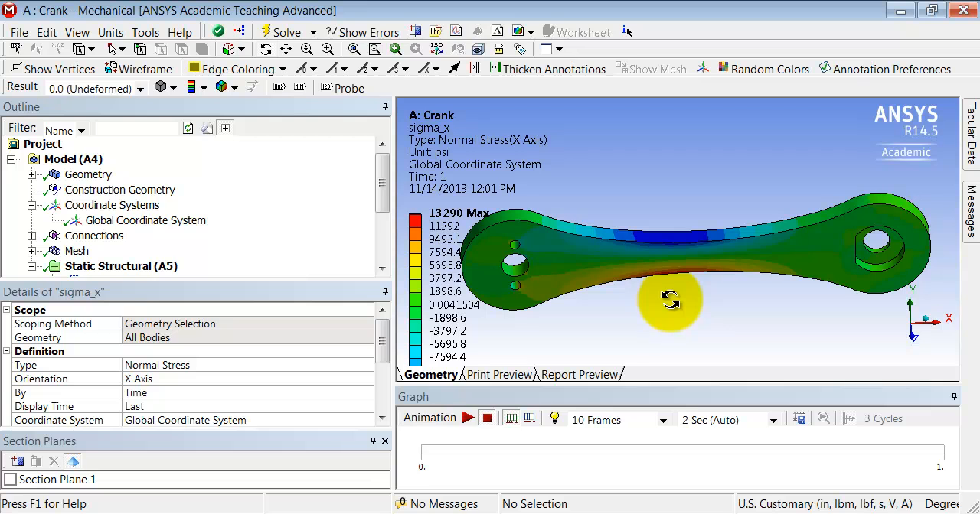
click(88, 174)
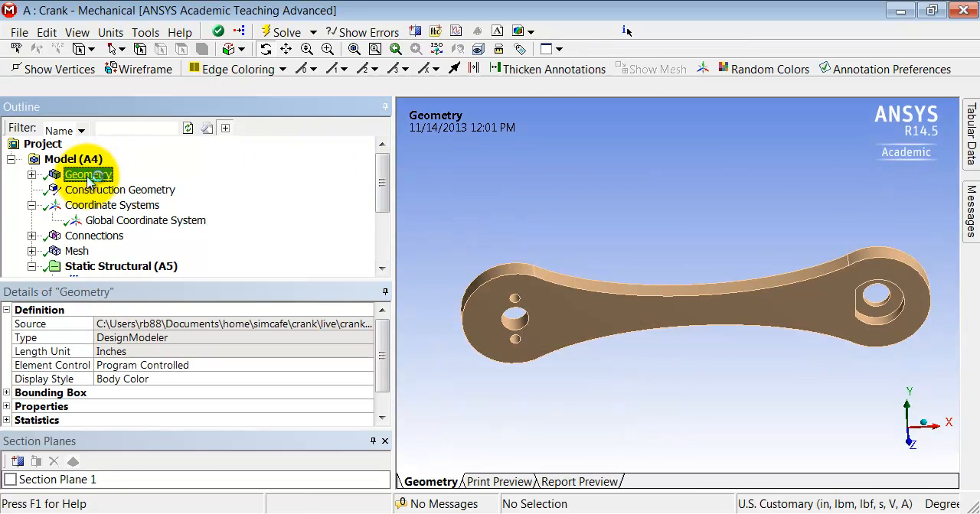
Select the crank's upper and lower curved mid-span edges, 11.901 in total
click(88, 174)
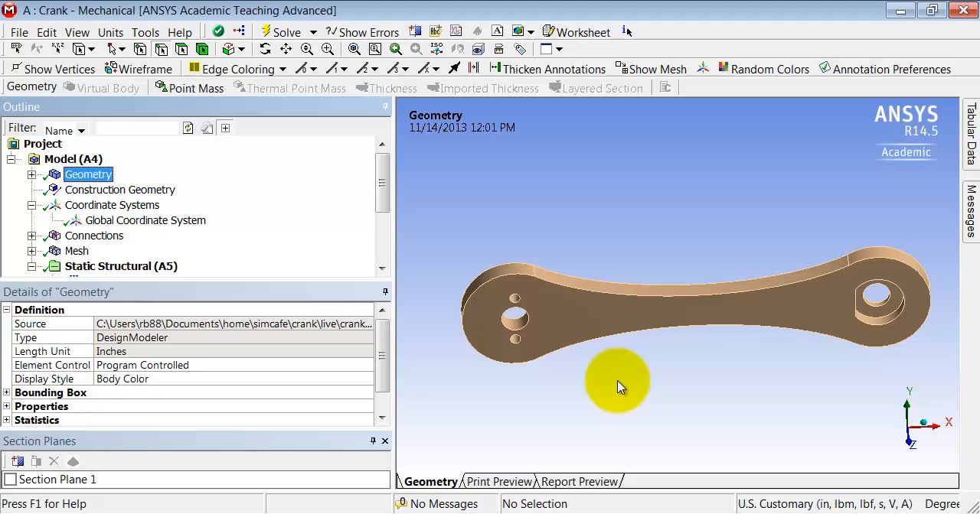
mouse_move(704, 331)
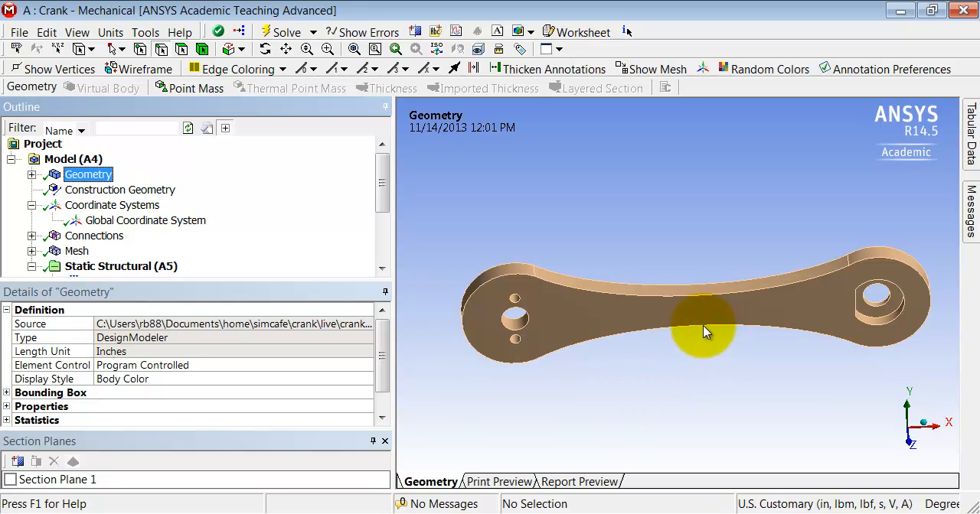
mouse_move(702, 306)
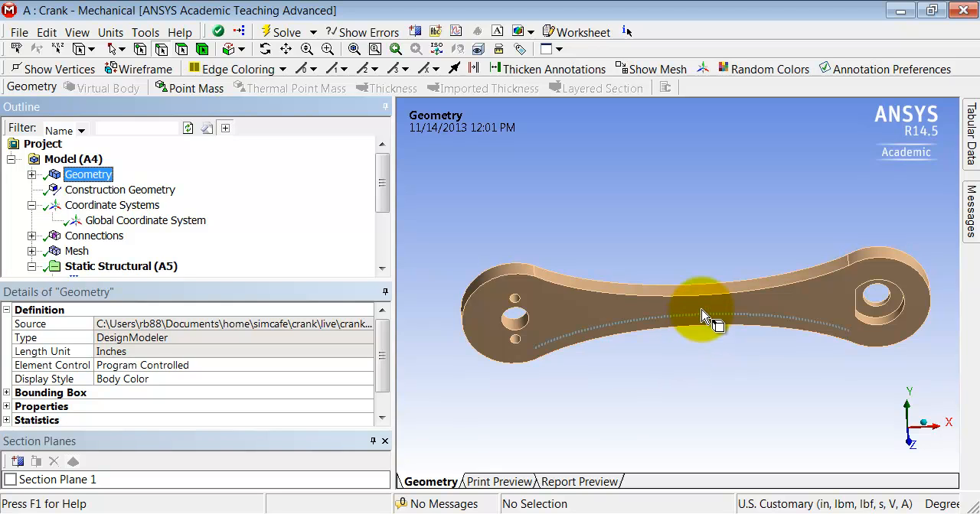
mouse_move(700, 315)
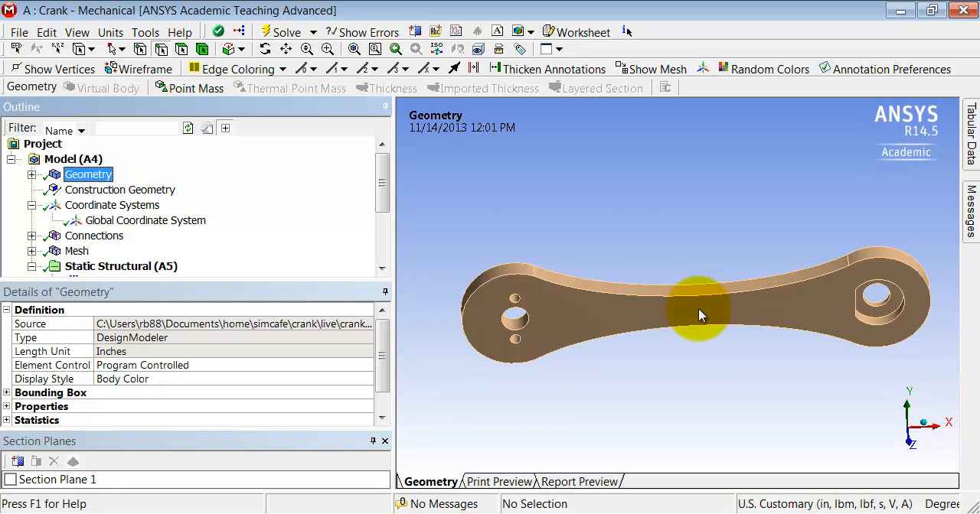
mouse_move(399, 249)
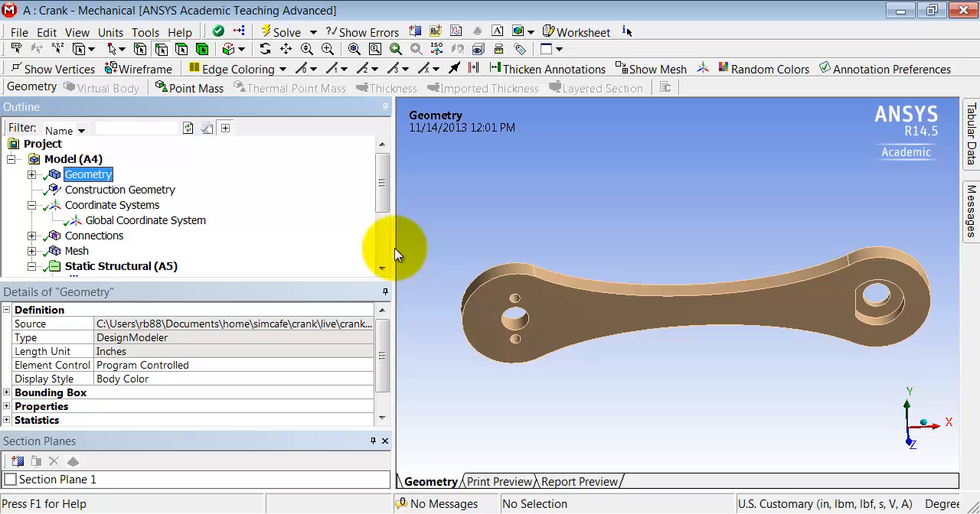
mouse_move(158, 51)
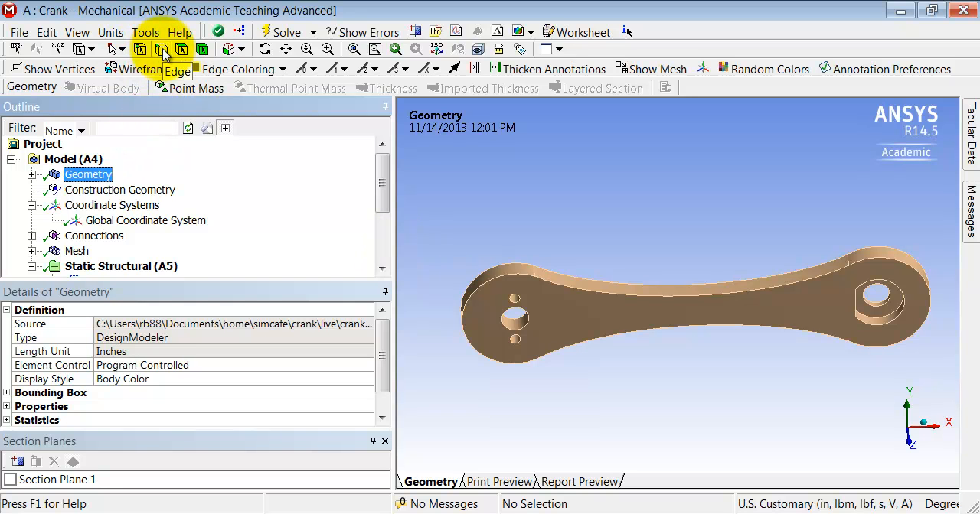
mouse_move(589, 414)
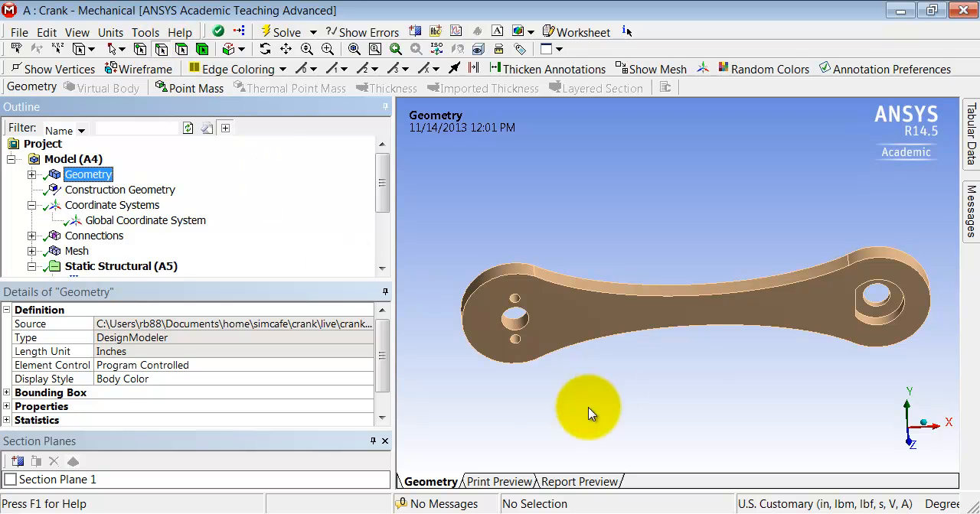
click(679, 331)
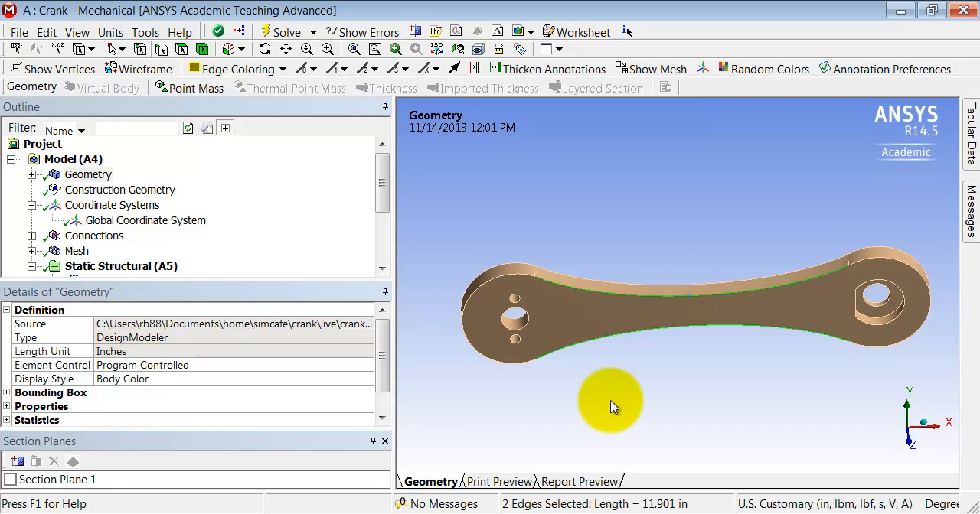
mouse_move(235, 186)
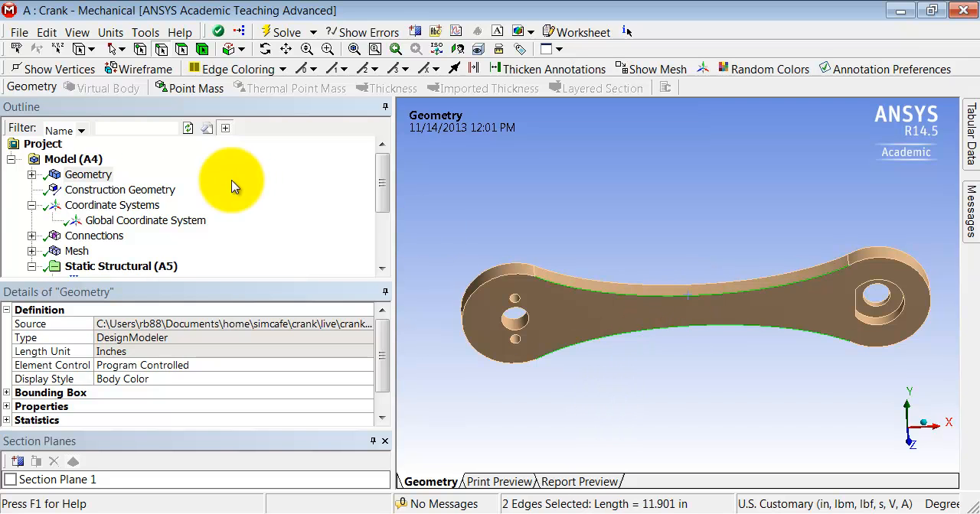
Create a Cartesian coordinate system centred on the mid-span edges (X 3.2211 in, Z 0.375 in)
click(110, 206)
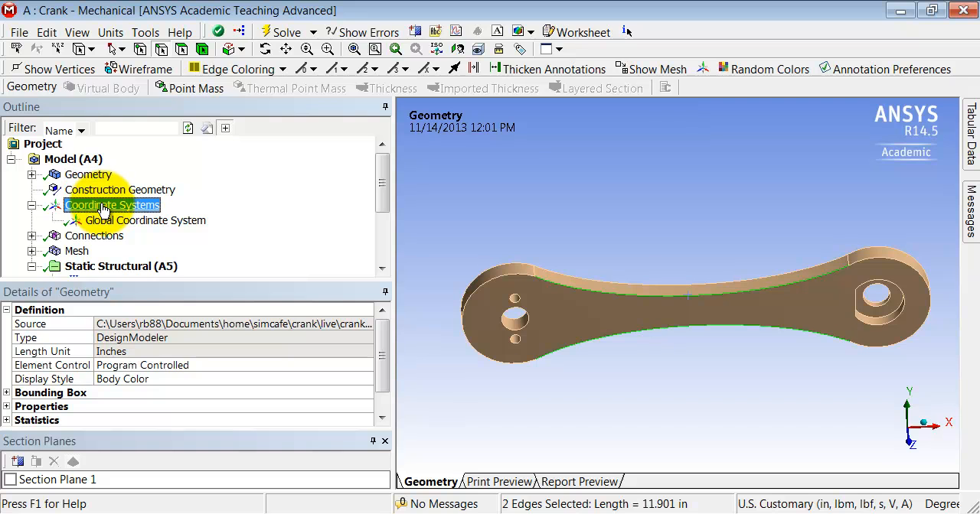
click(112, 205)
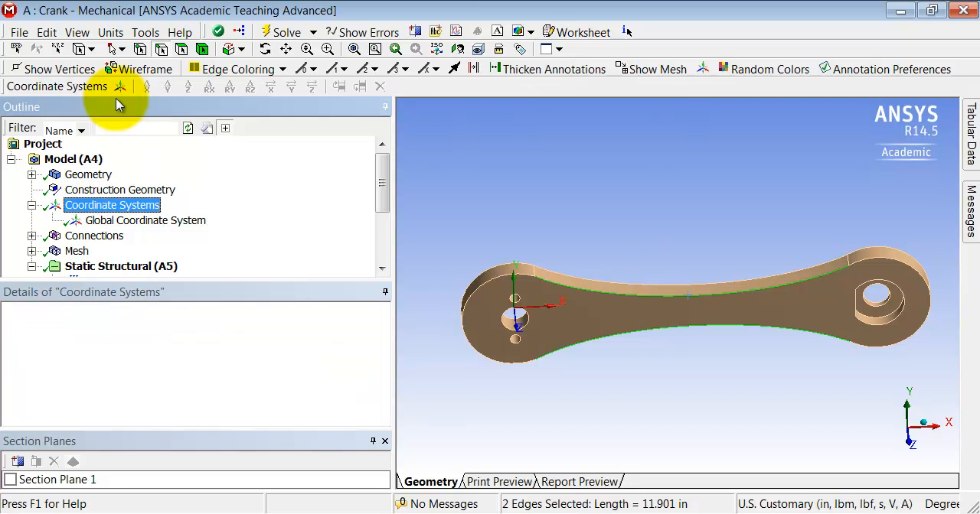
mouse_move(672, 331)
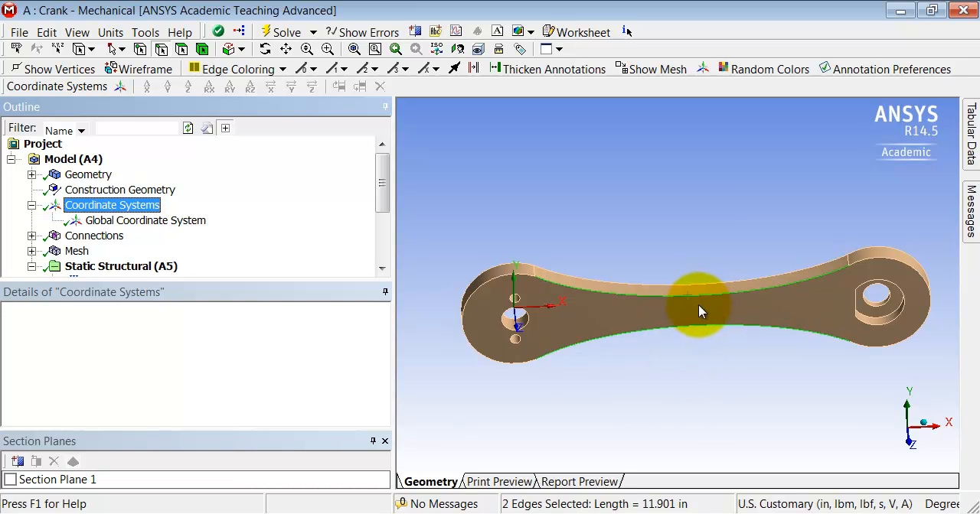
mouse_move(696, 314)
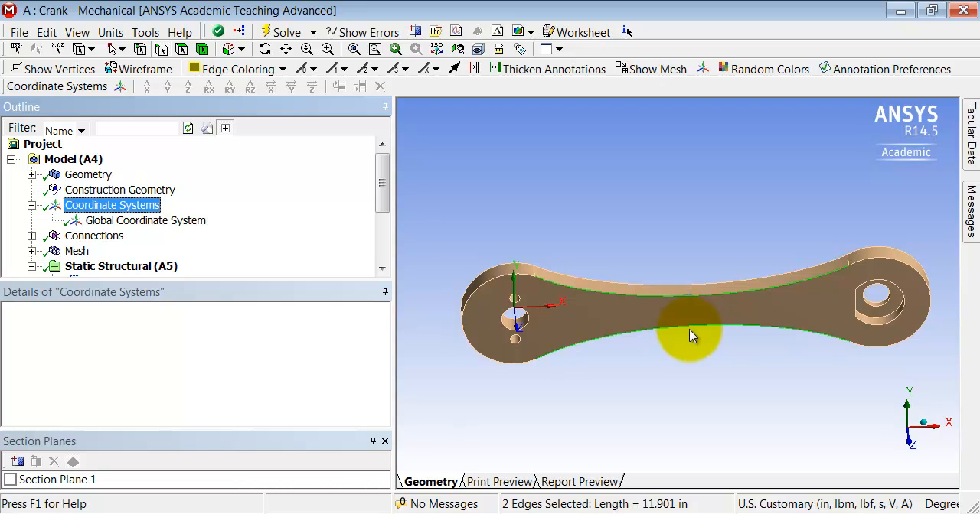
mouse_move(121, 86)
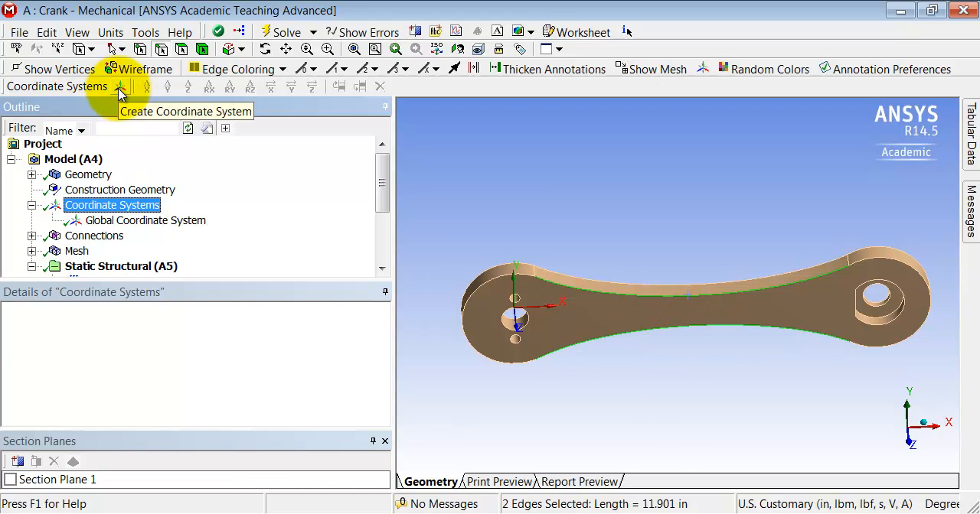
click(120, 86)
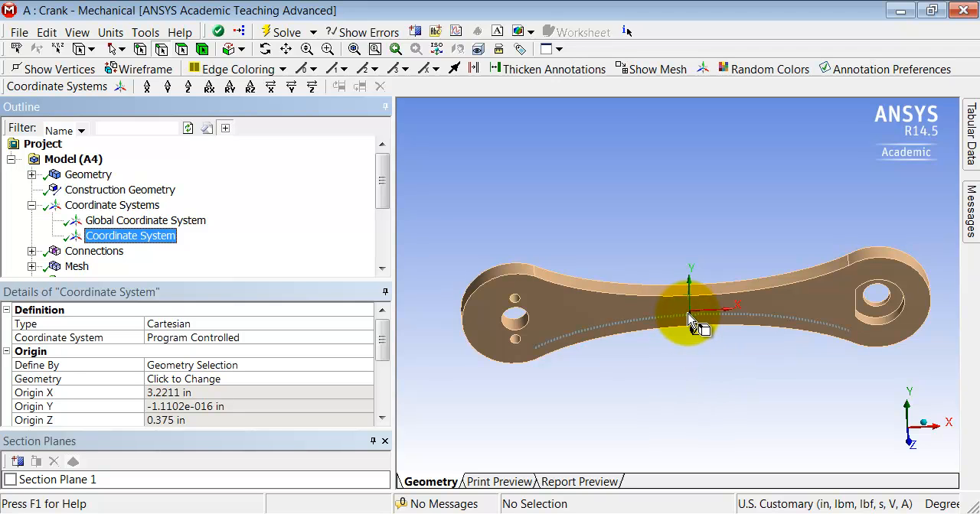
mouse_move(702, 382)
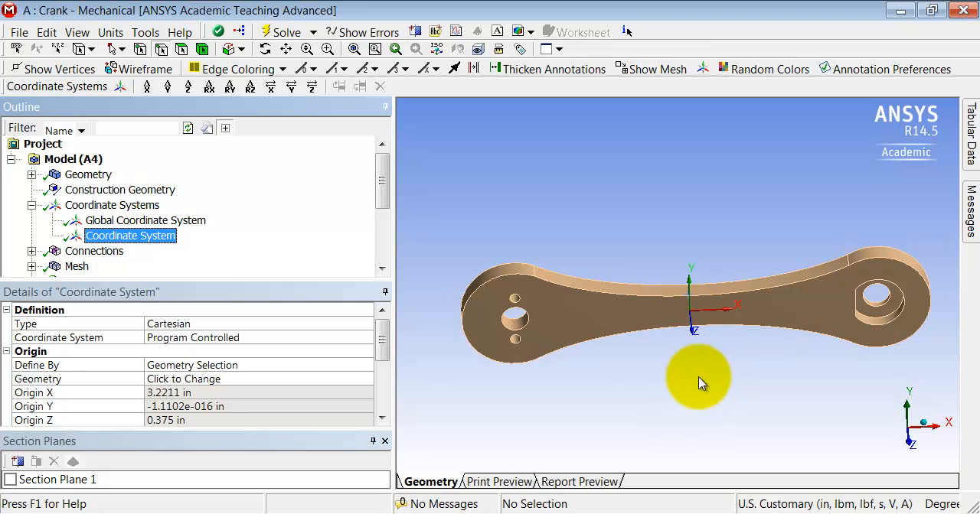
mouse_move(689, 371)
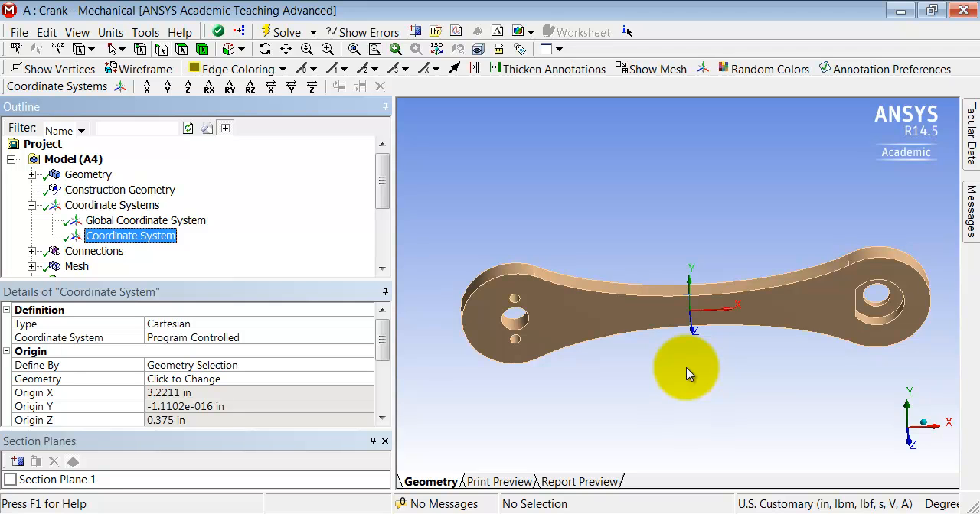
Rename the mid-span coordinate system to 'My Coordinate System'
right_click(130, 236)
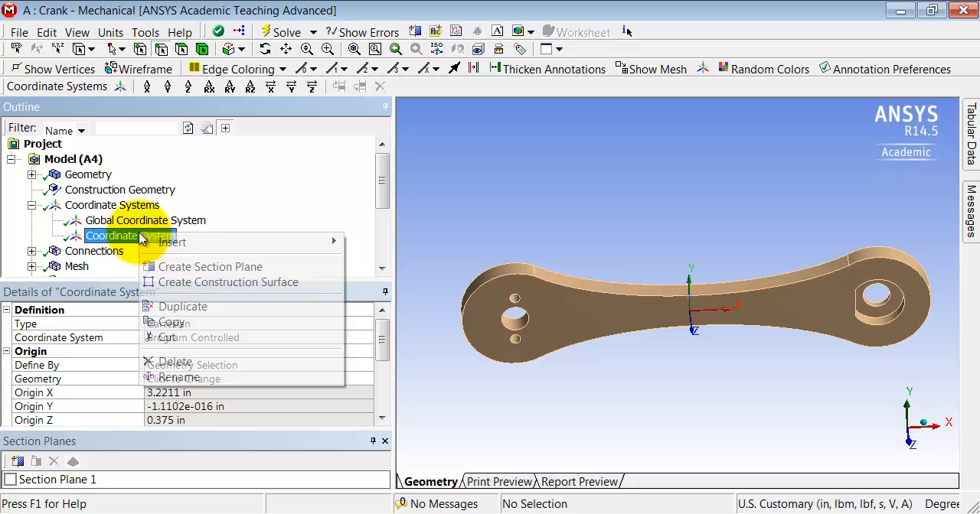
mouse_move(187, 378)
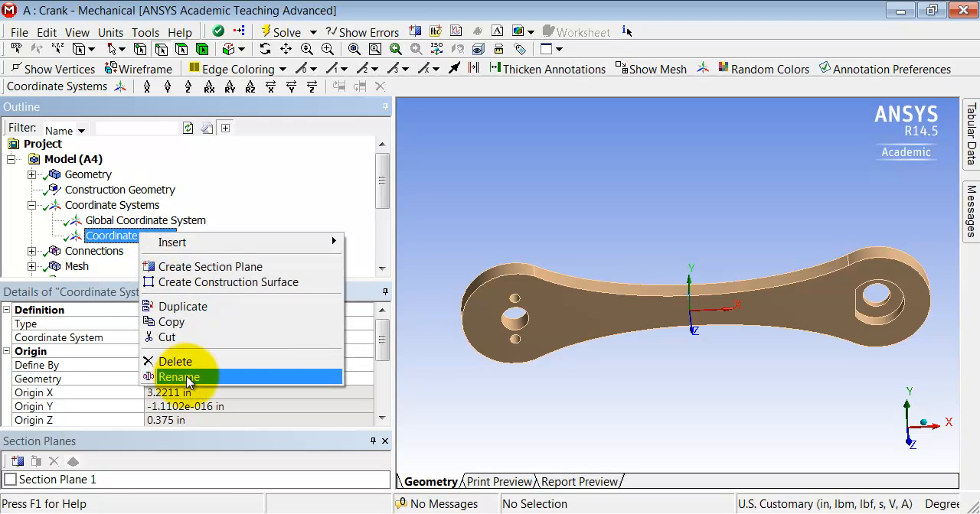
click(179, 377)
text(My )
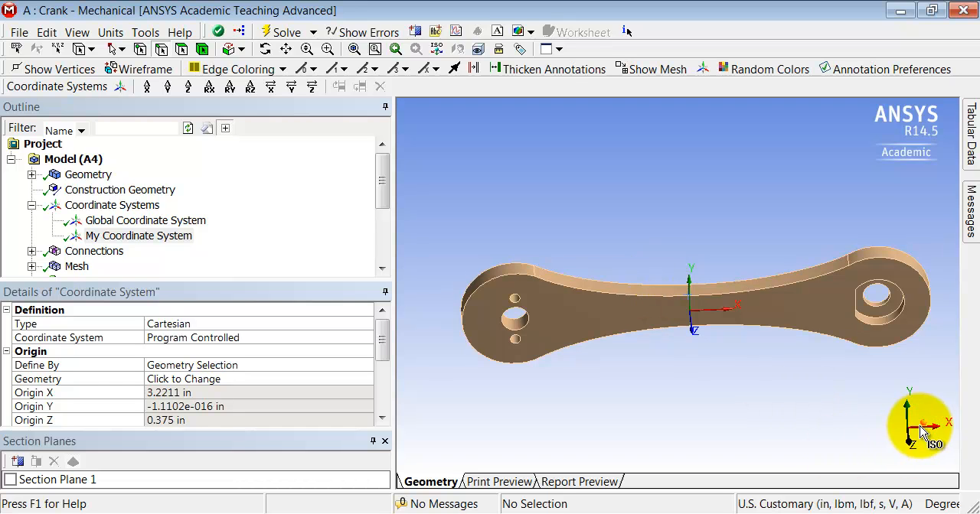
mouse_move(655, 264)
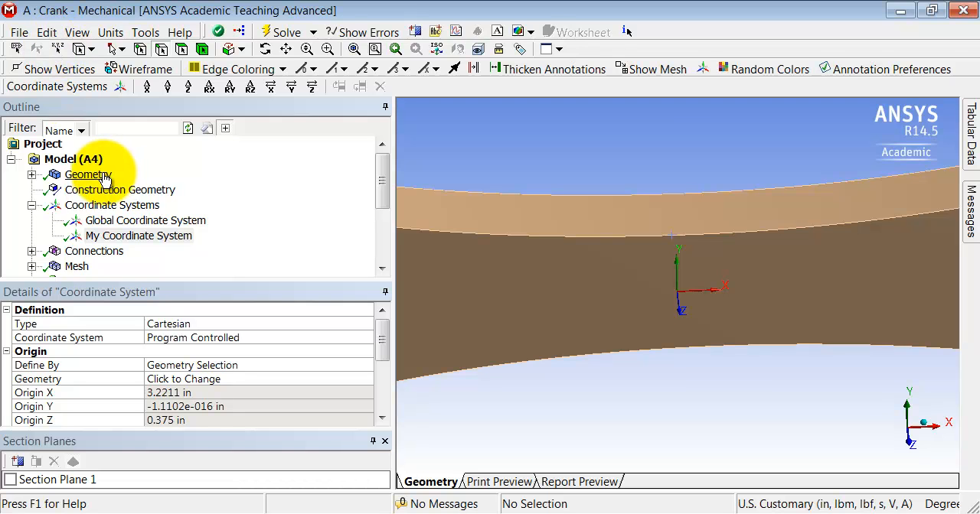
mouse_move(59, 57)
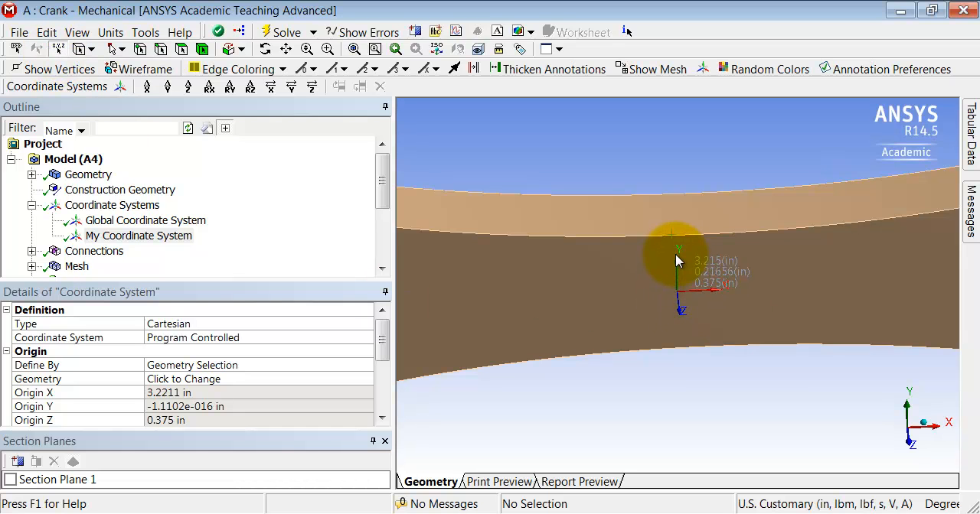
mouse_move(677, 241)
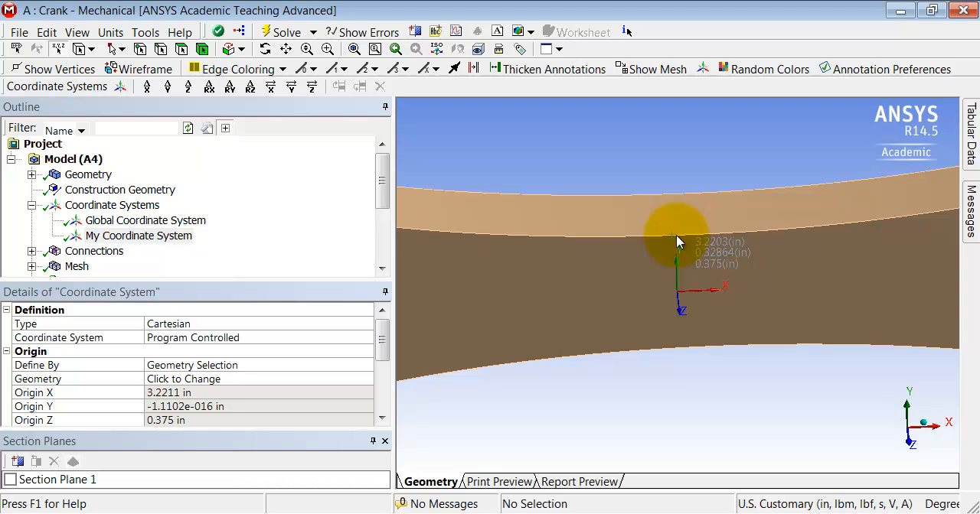
mouse_move(682, 240)
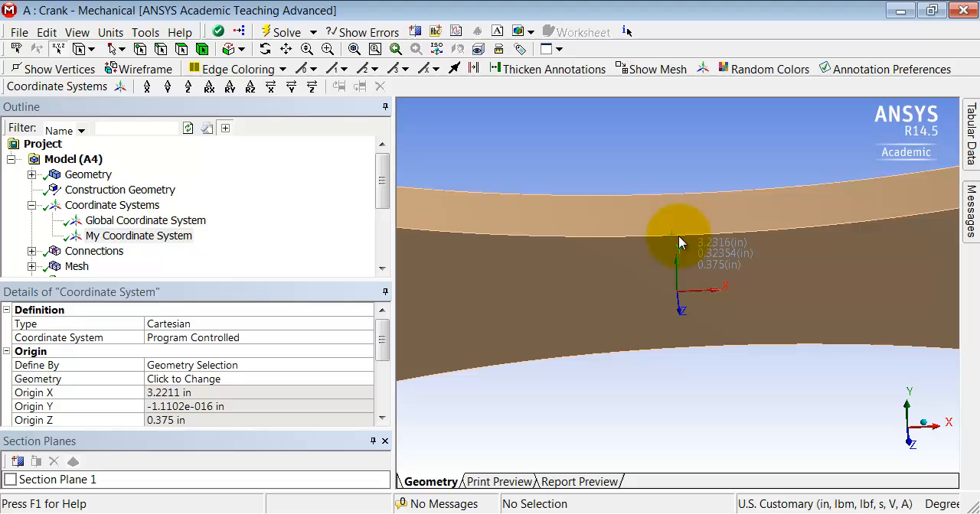
mouse_move(681, 243)
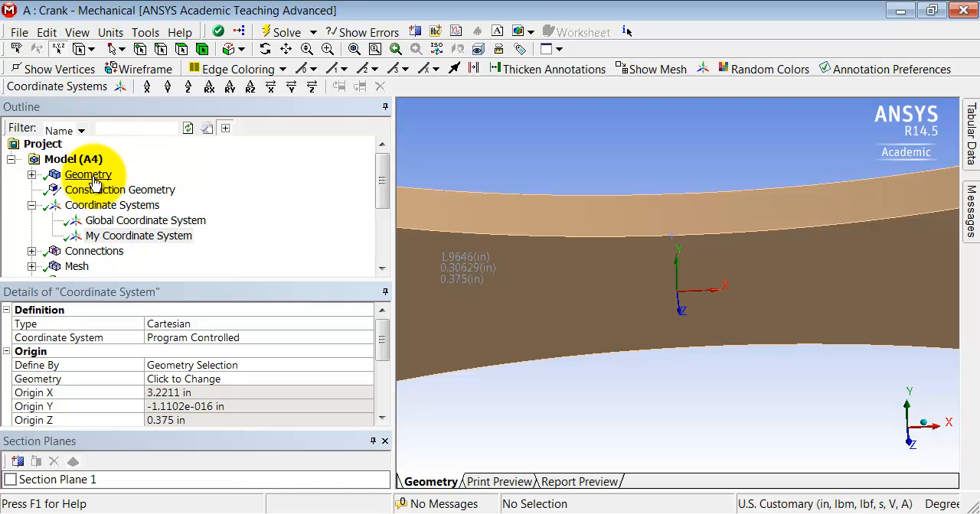
Select the crank's 5.9507 in top curved edge and return to Coordinate Systems
click(88, 175)
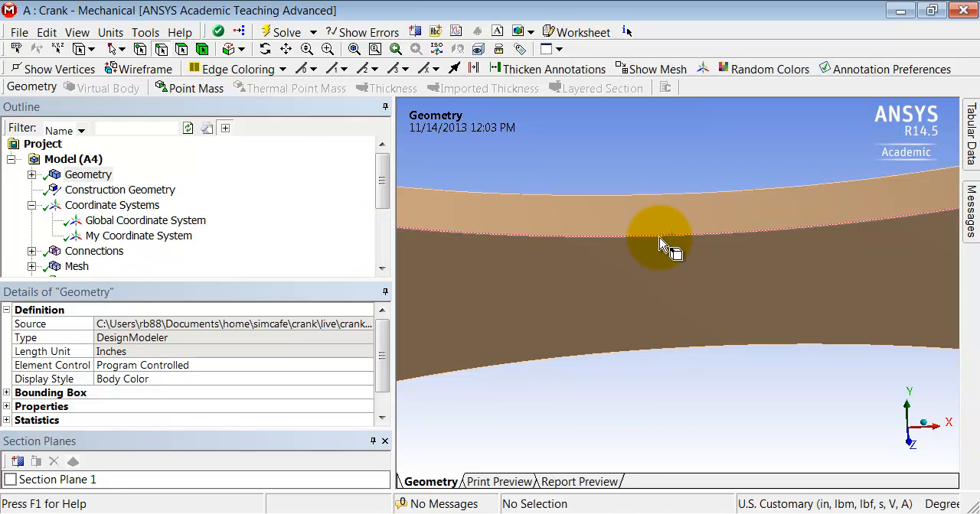
click(660, 241)
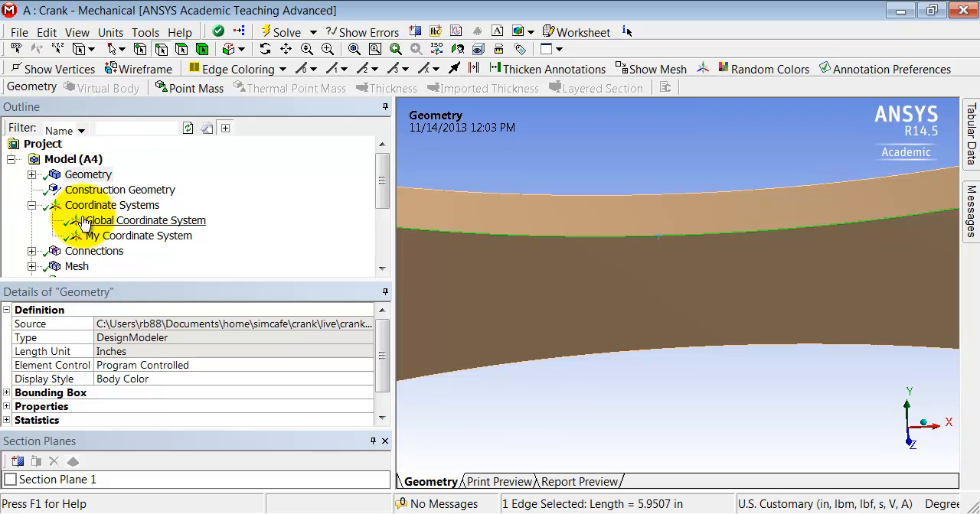
click(111, 205)
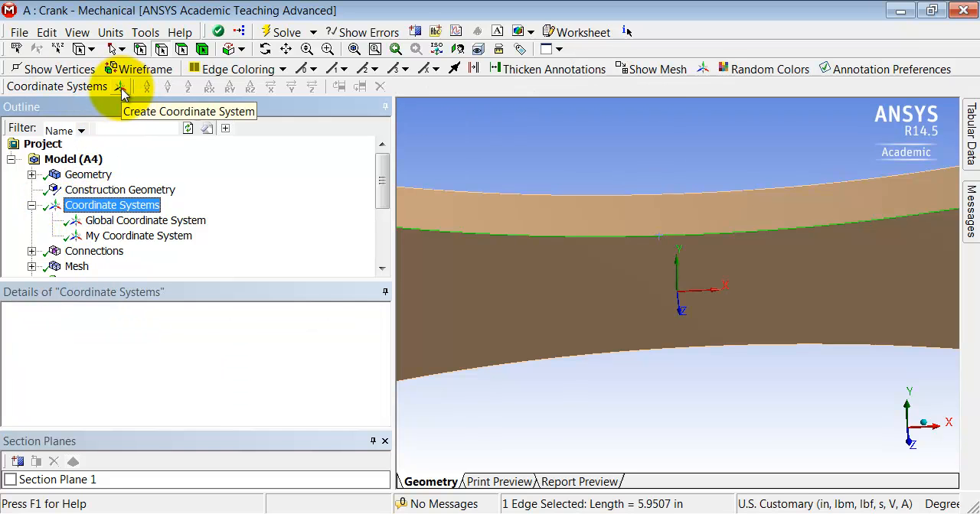
Create a coordinate system on the top edge (X 3.2211, Y 0.33101, Z 0.375 in) and start renaming it
click(120, 86)
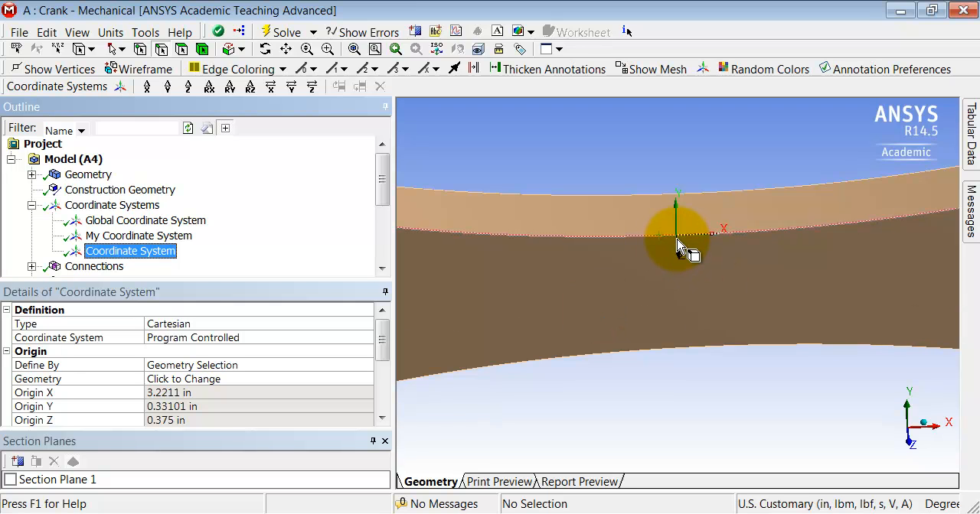
mouse_move(252, 280)
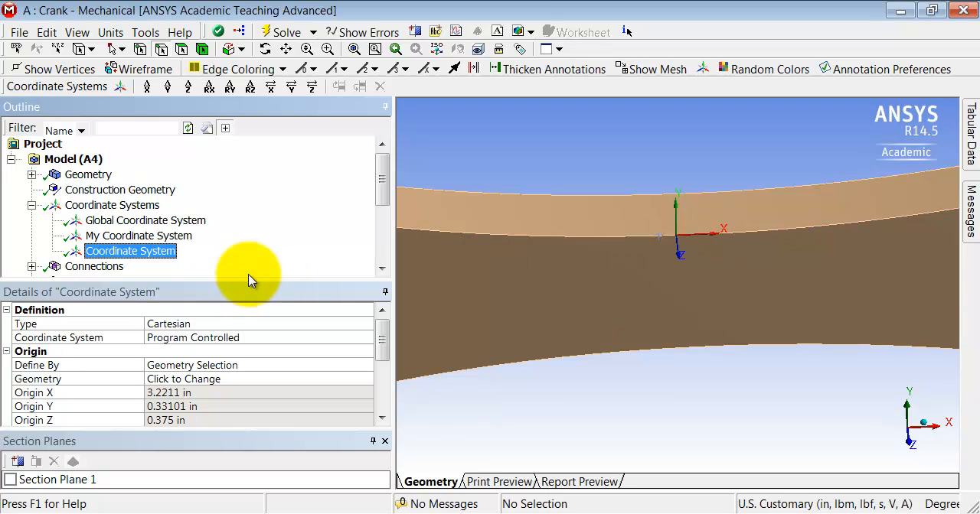
mouse_move(685, 245)
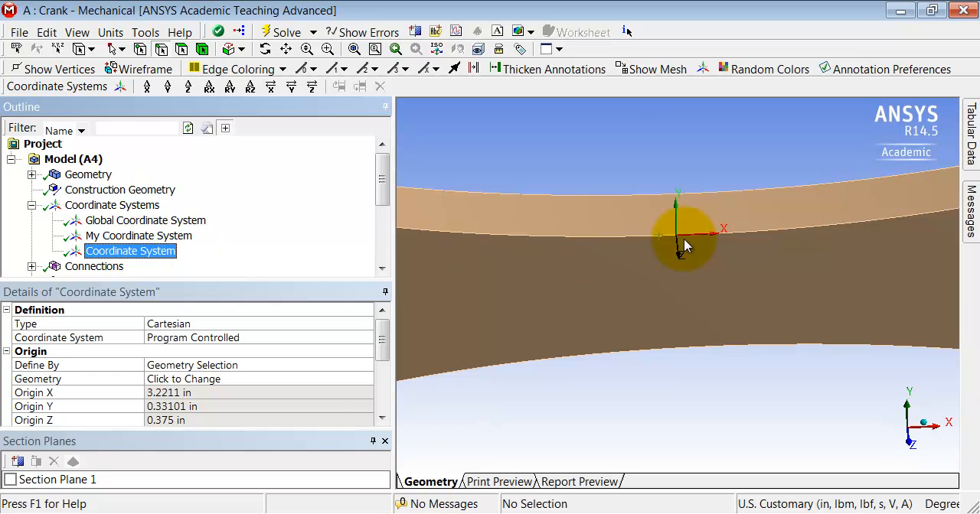
right_click(130, 251)
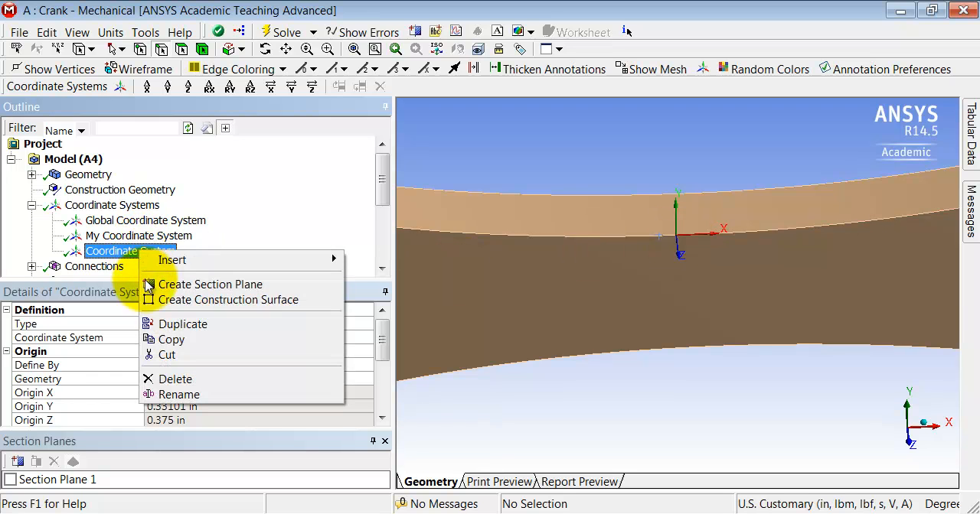